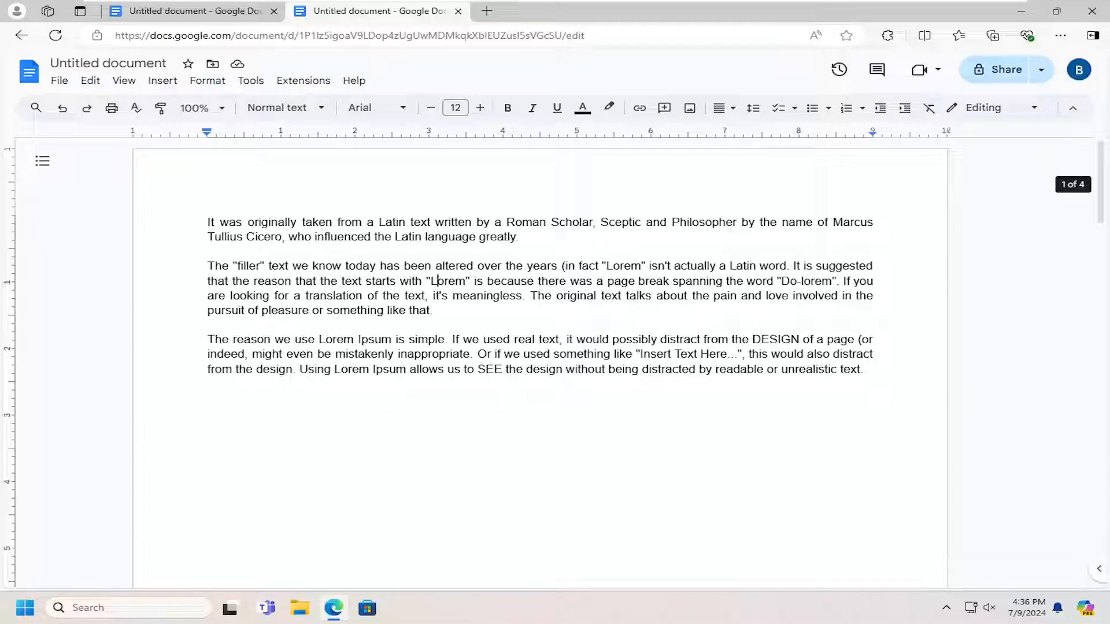
pyautogui.moveTo(59, 79)
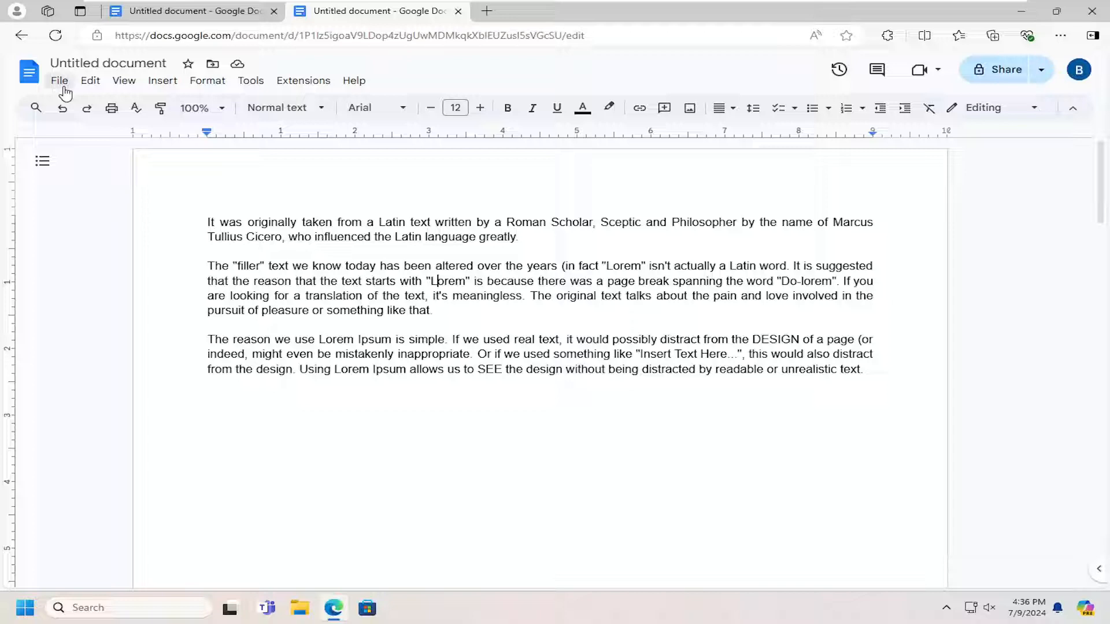
# Open Page setup from the File menu for the Lorem Ipsum document
pyautogui.click(59, 80)
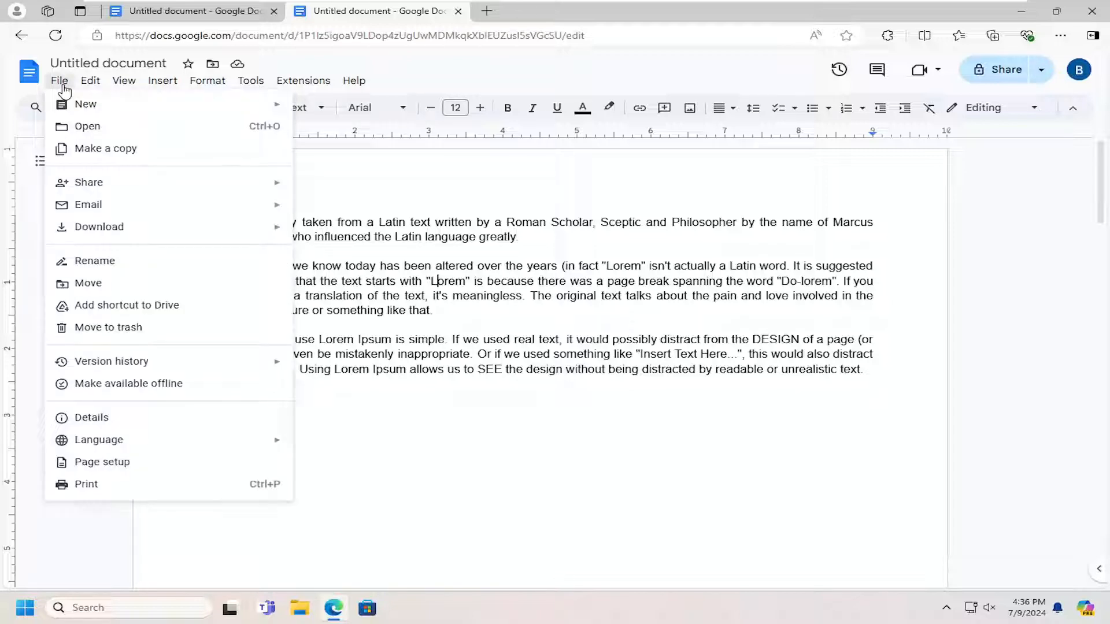
pyautogui.moveTo(102, 461)
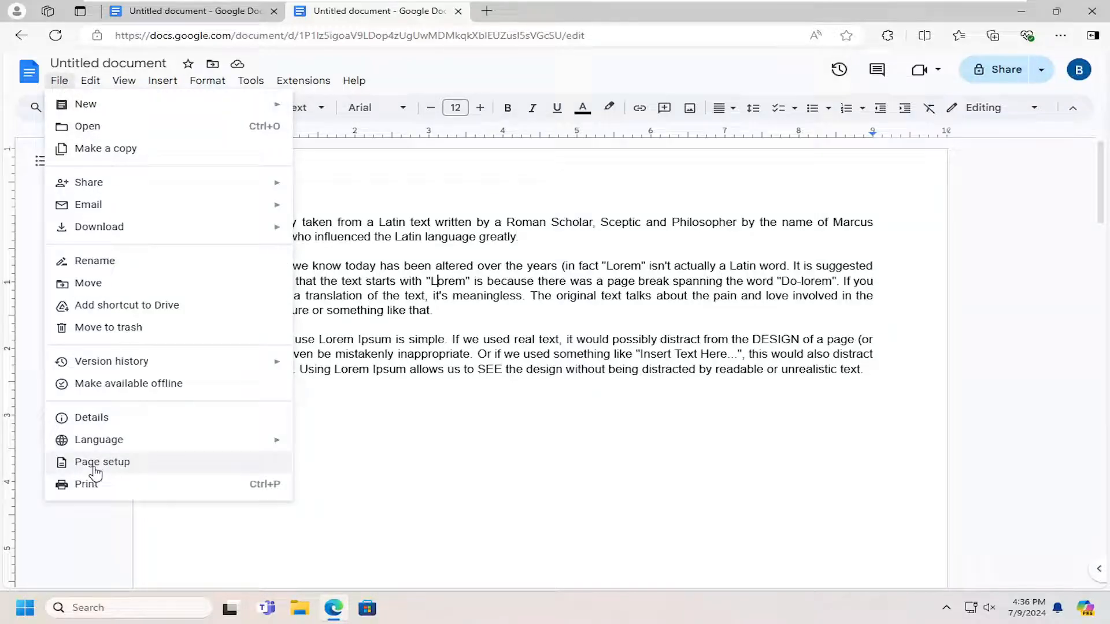
pyautogui.click(102, 461)
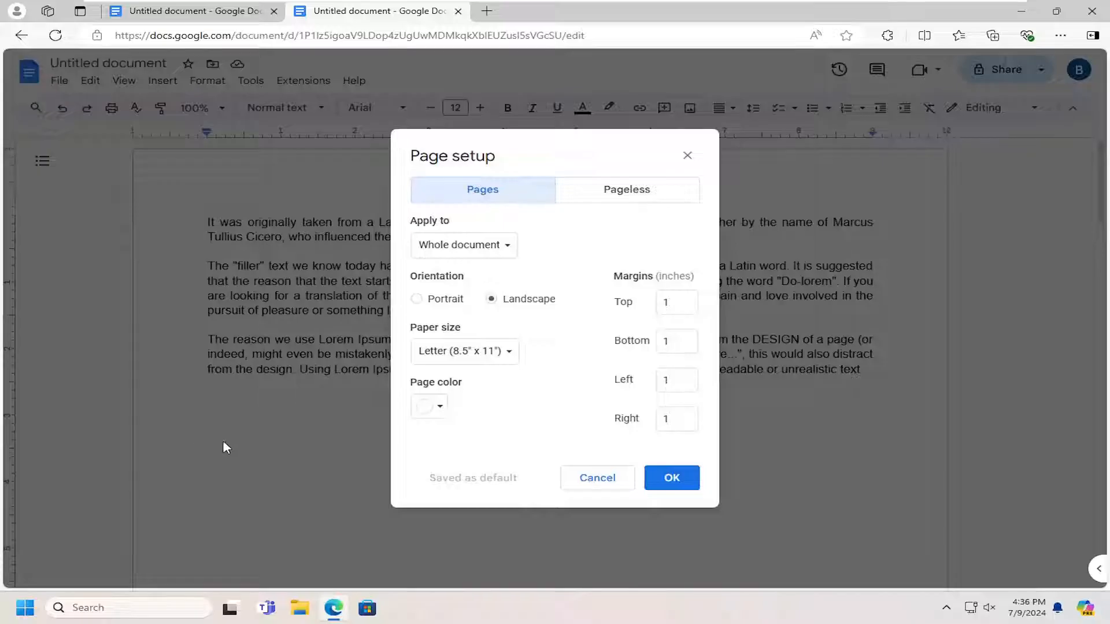
pyautogui.click(428, 406)
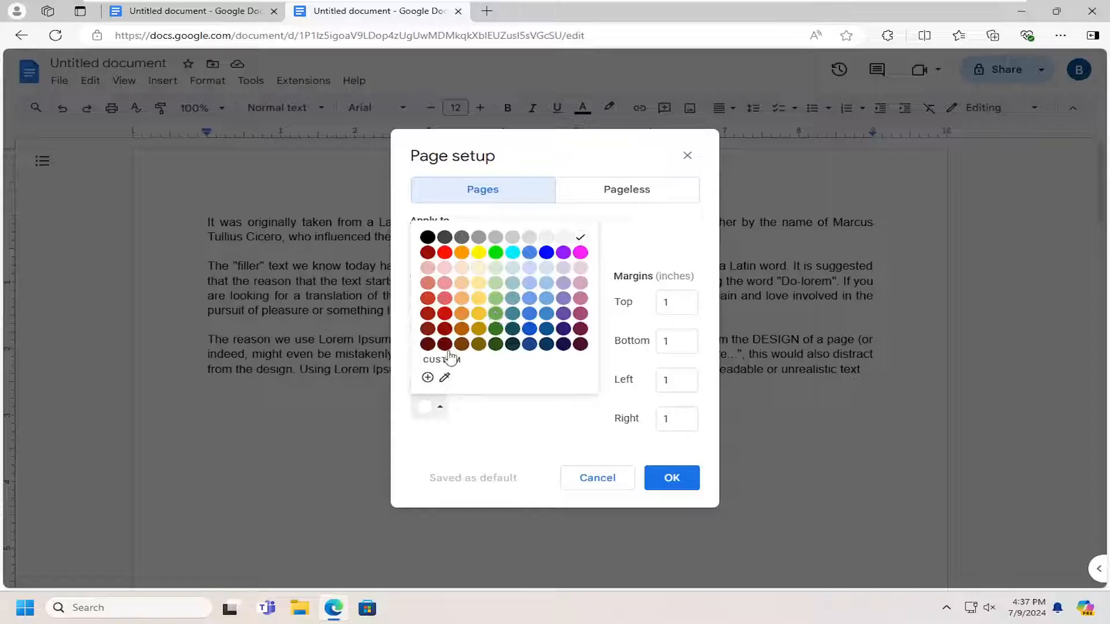
pyautogui.click(427, 376)
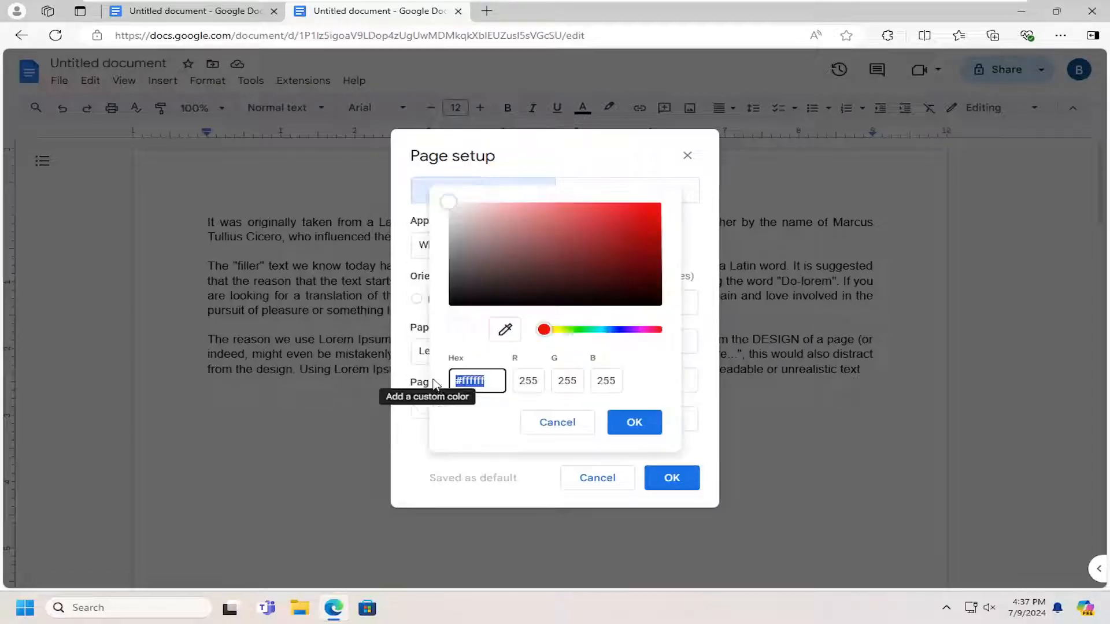
pyautogui.click(557, 422)
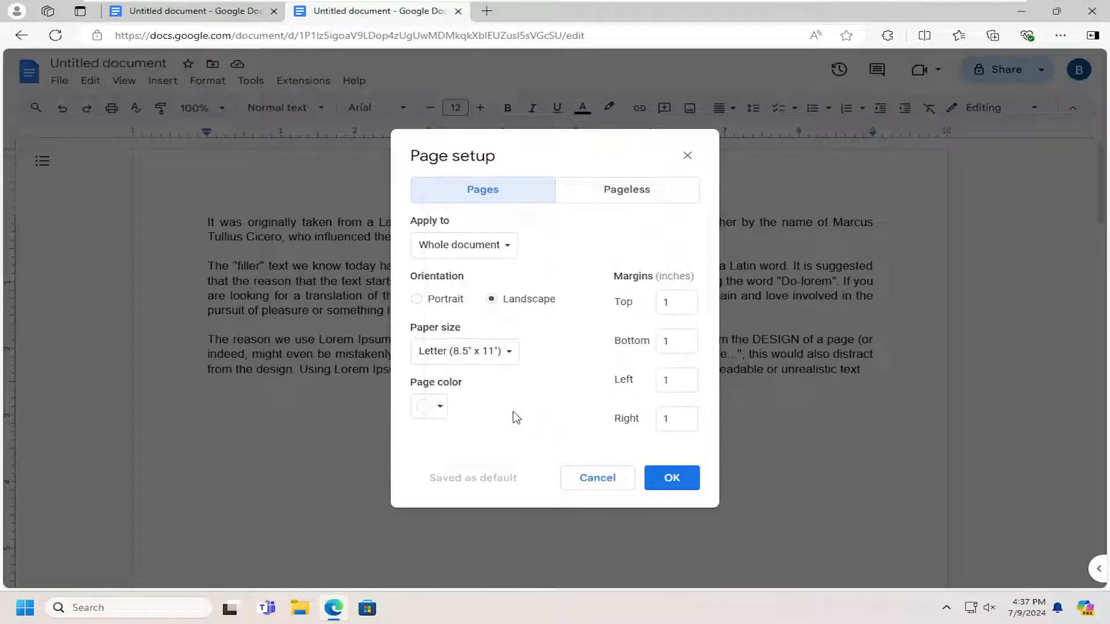
# Choose light grey as the page color and confirm with OK
pyautogui.click(429, 407)
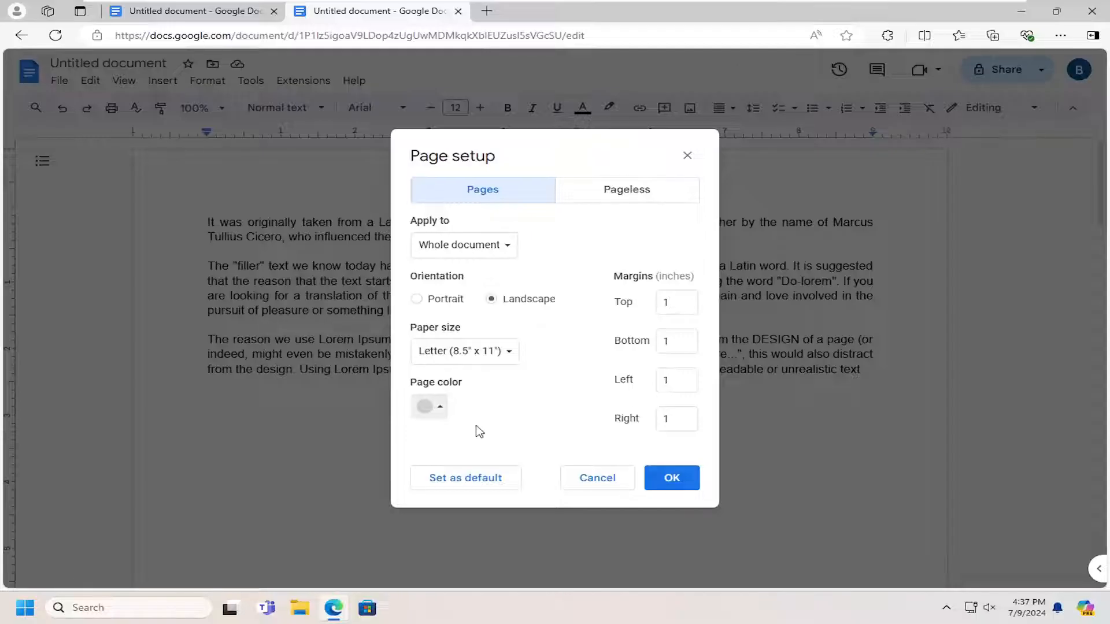
pyautogui.moveTo(455, 488)
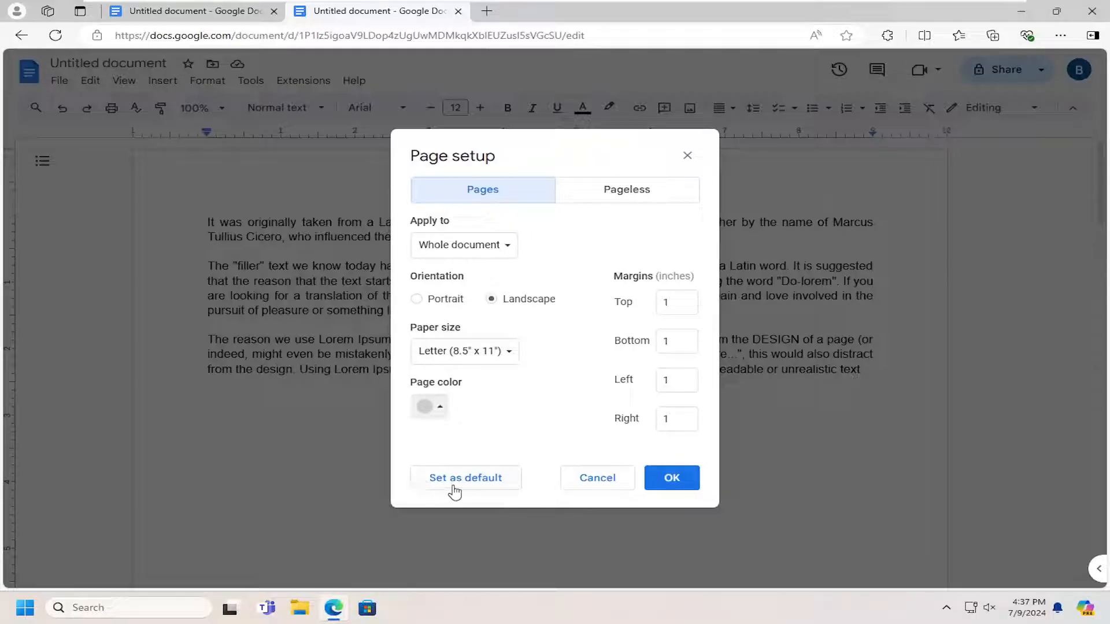
pyautogui.click(671, 478)
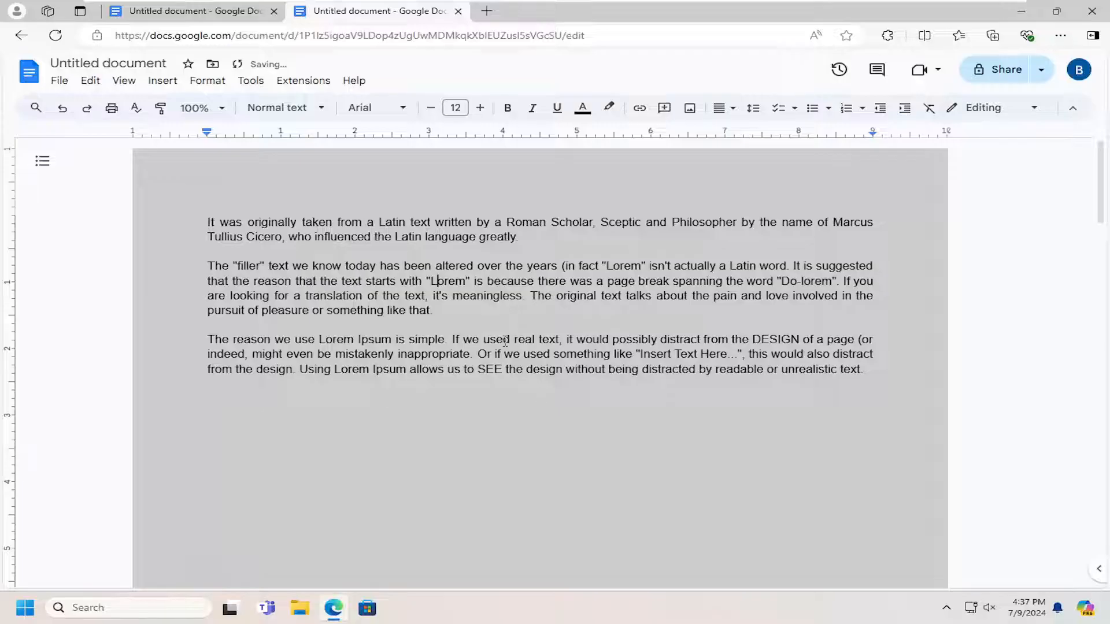